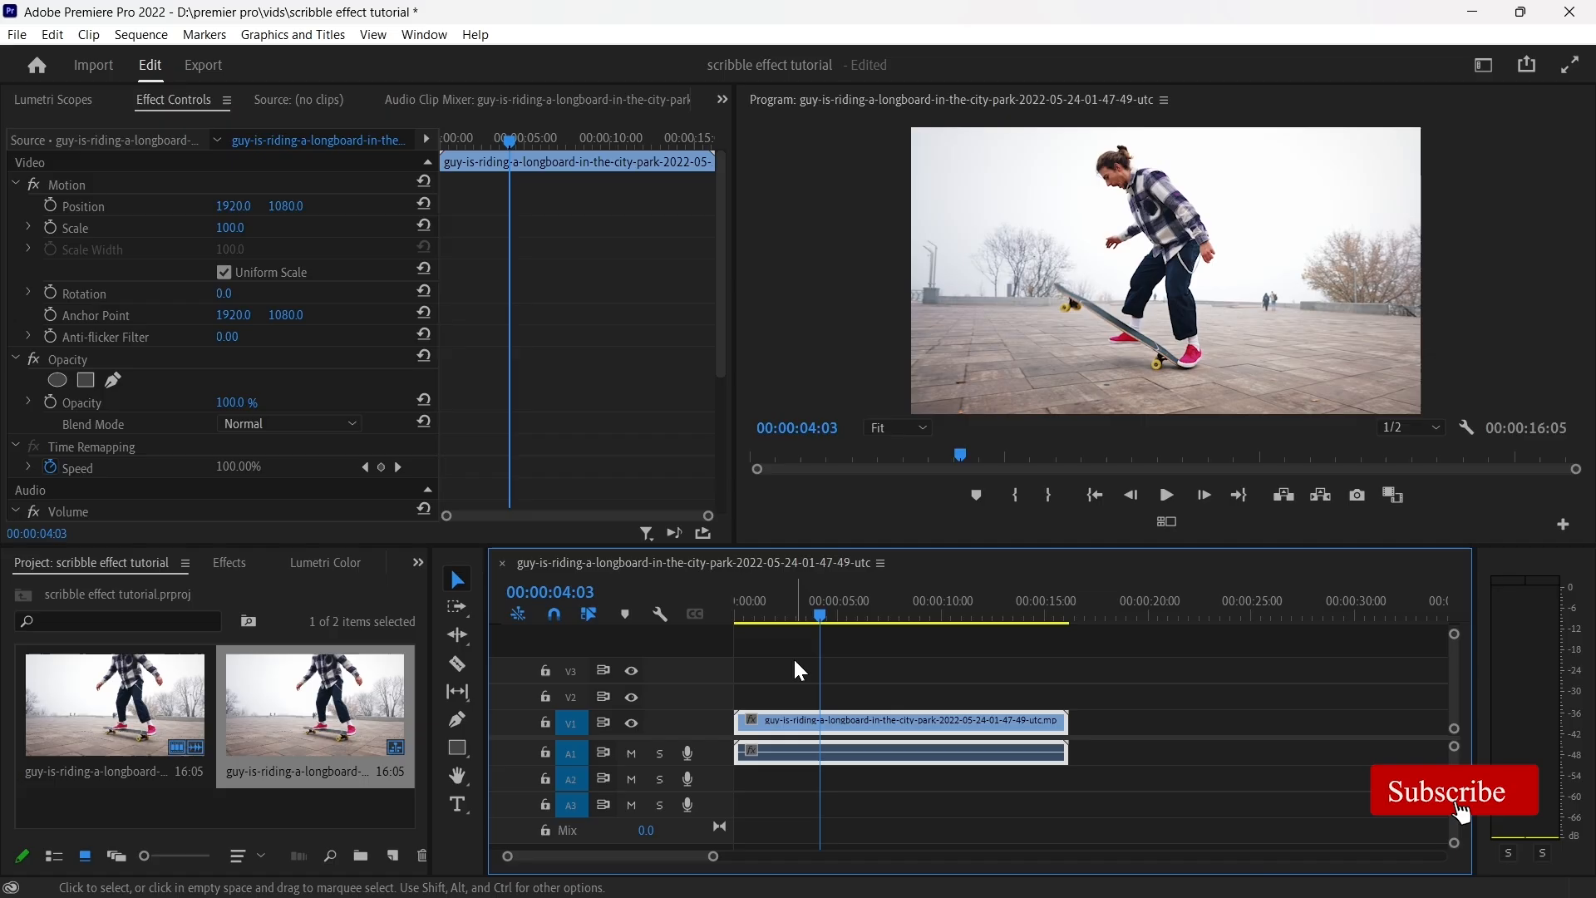
- Search Effects for 'cir' and apply Obsolete > Circle to the Graphic clip on V2
click(457, 747)
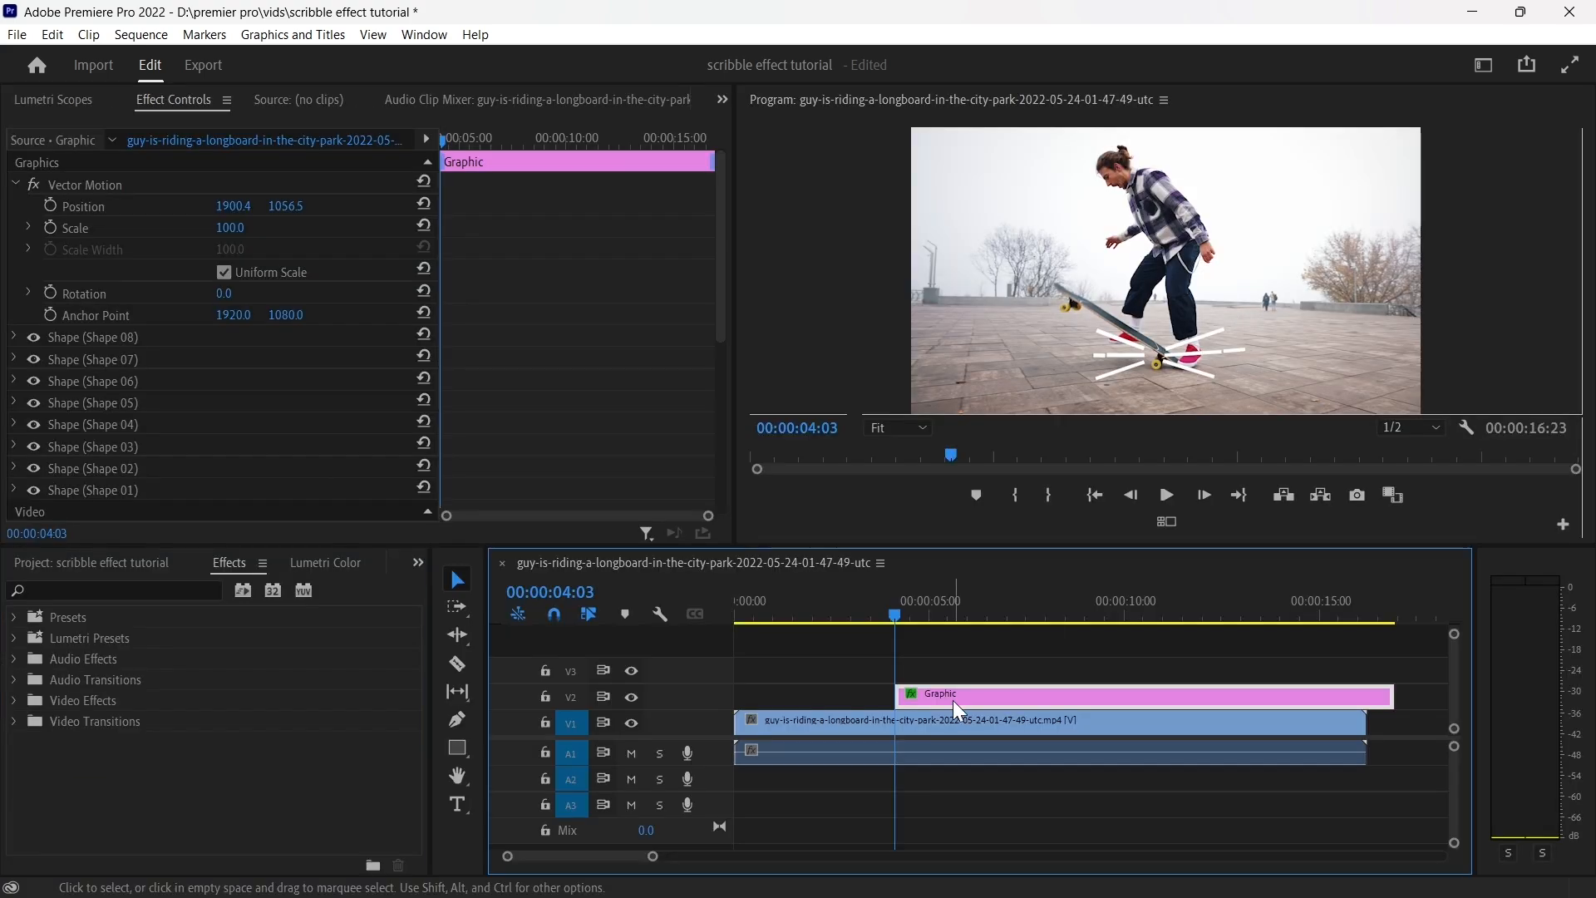
text(circ)
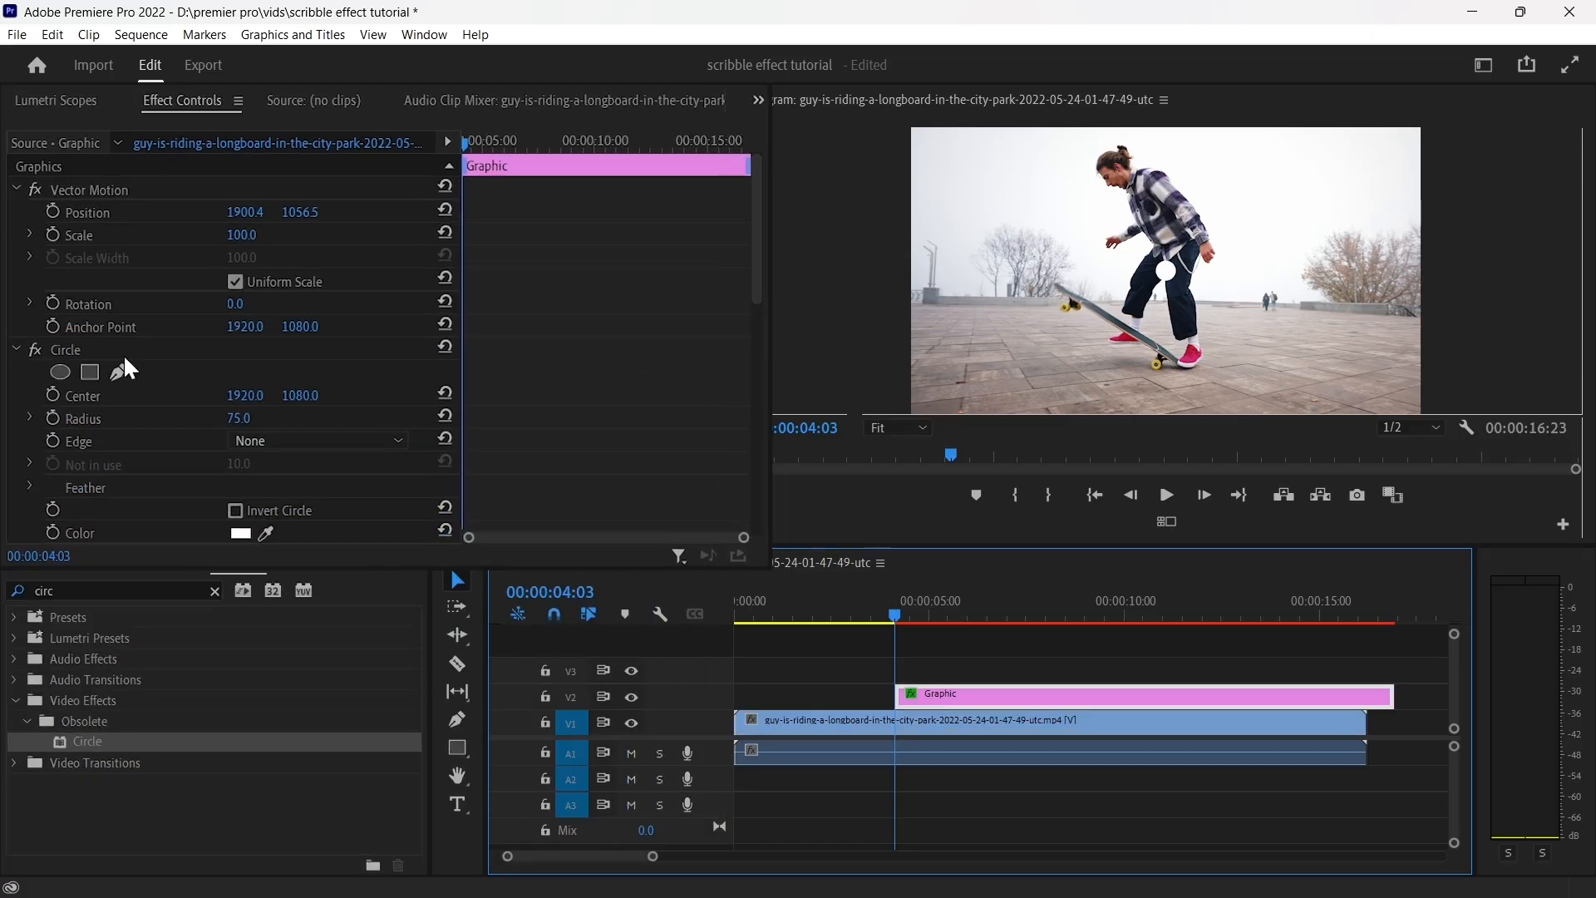
- Move the Circle centre onto the skateboard and reach its Radius and Blending settings
drag(1164, 269, 1164, 366)
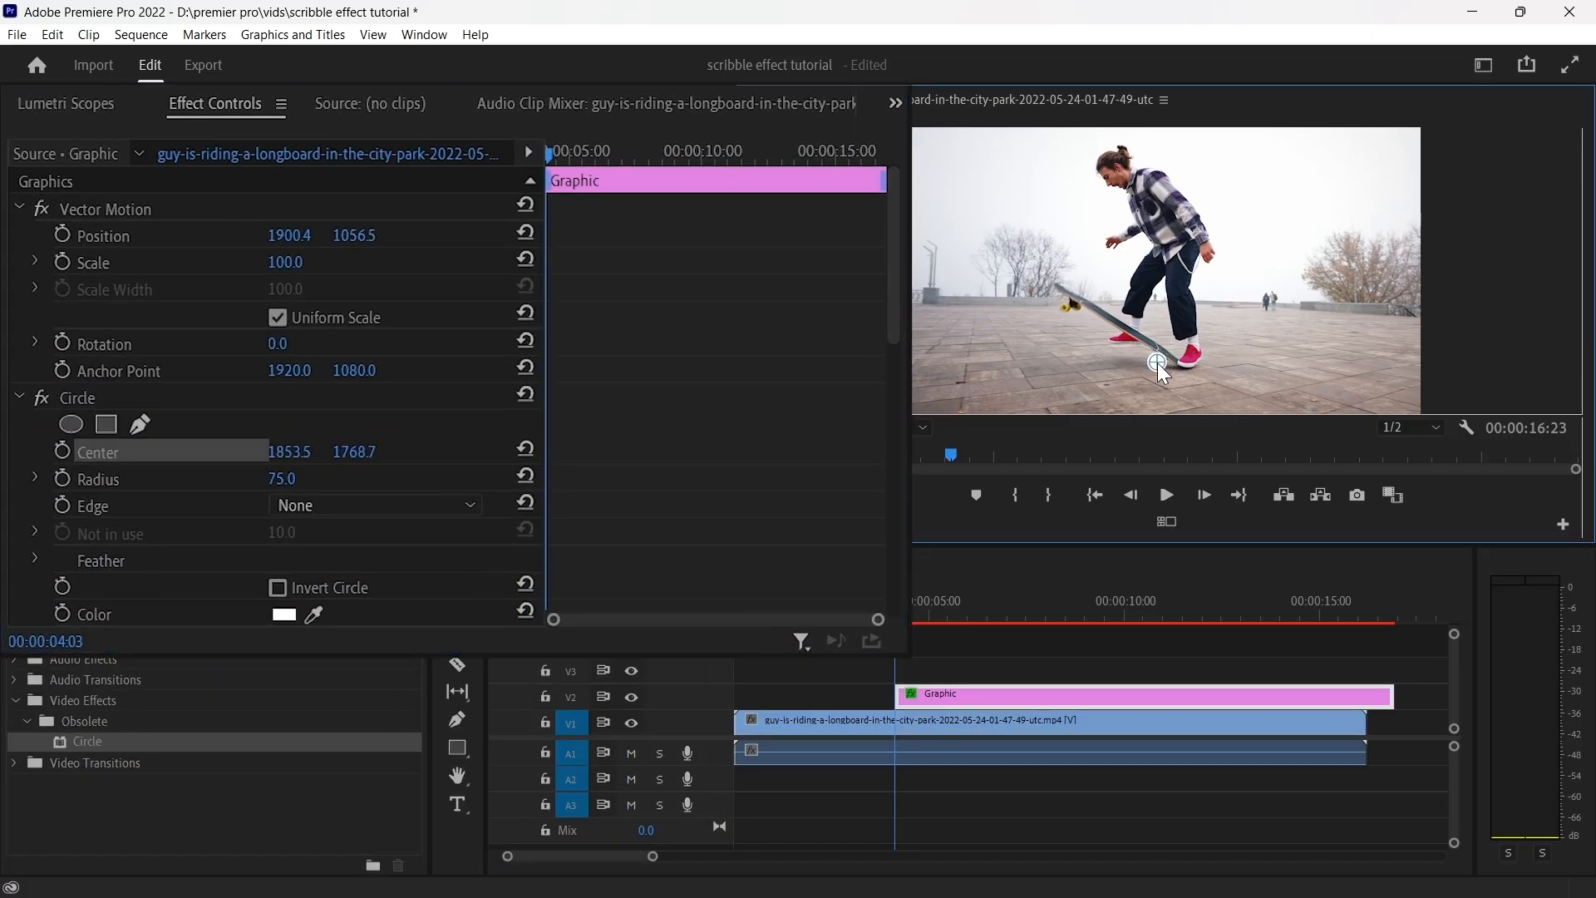
scroll(down, 3)
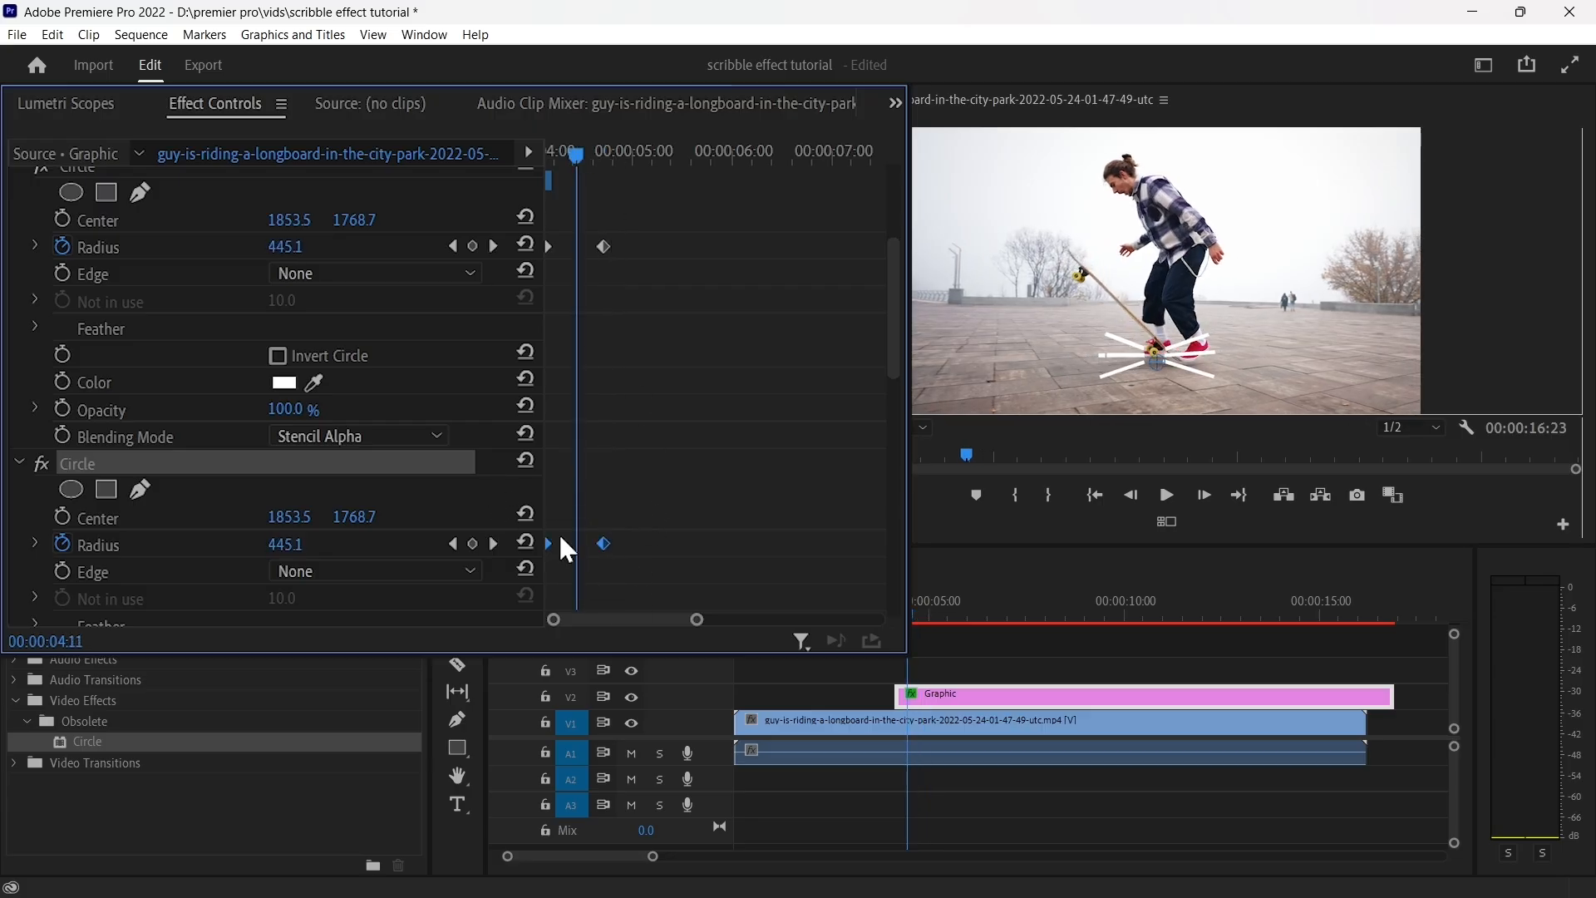
- Search Effects for 'rough' to add Stylize > Roughen Edges to the Graphic clip
click(278, 551)
text(rough)
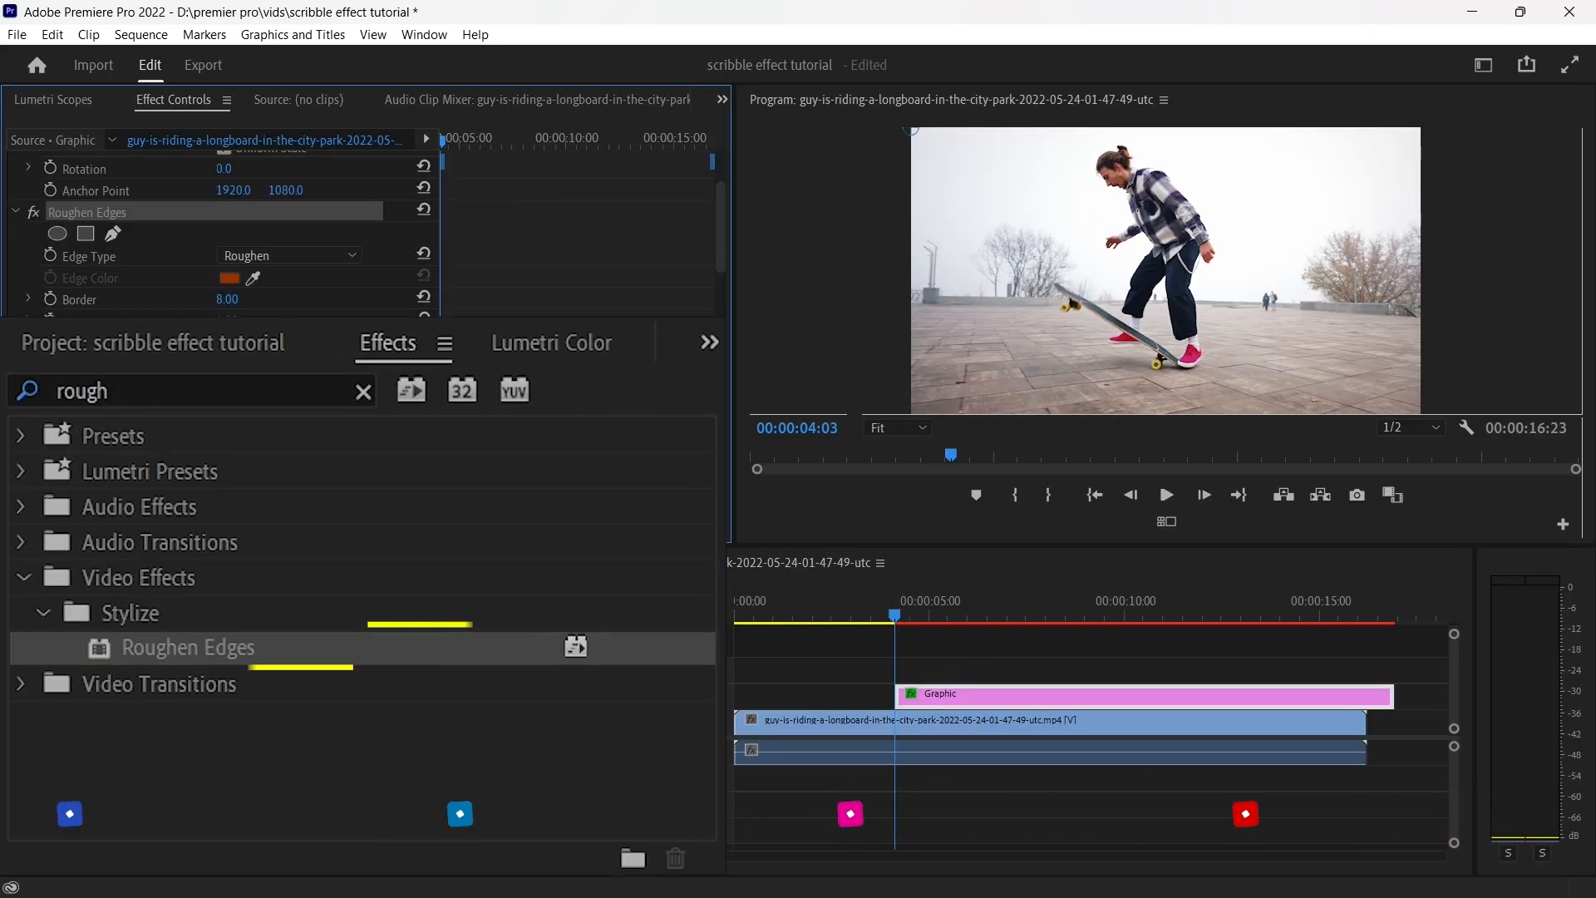
double_click(287, 349)
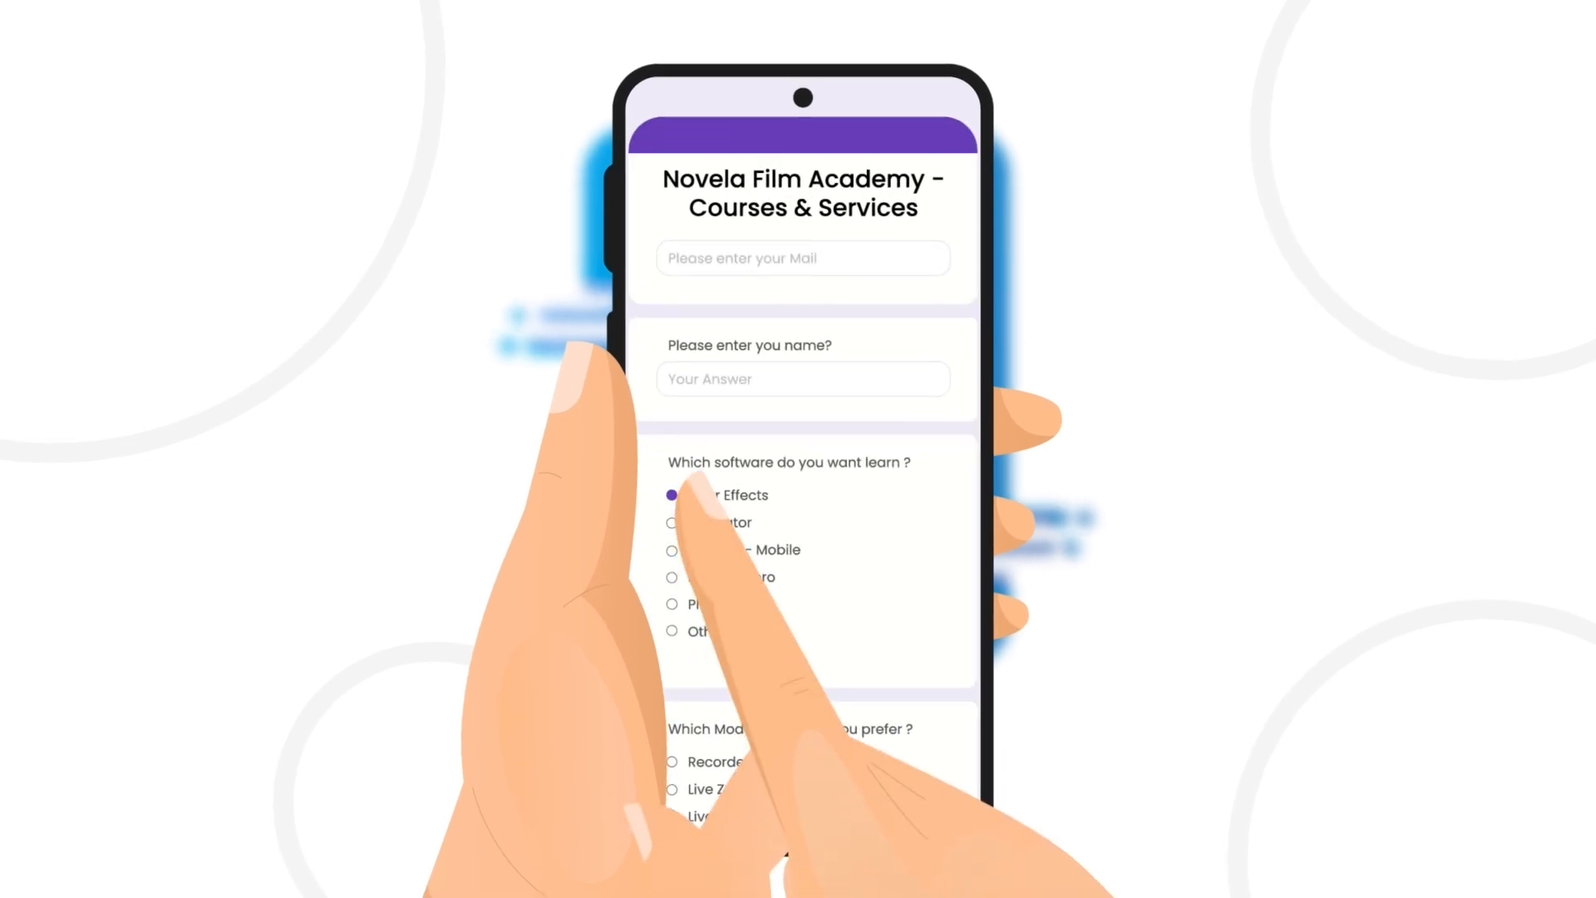
scroll(down, 3)
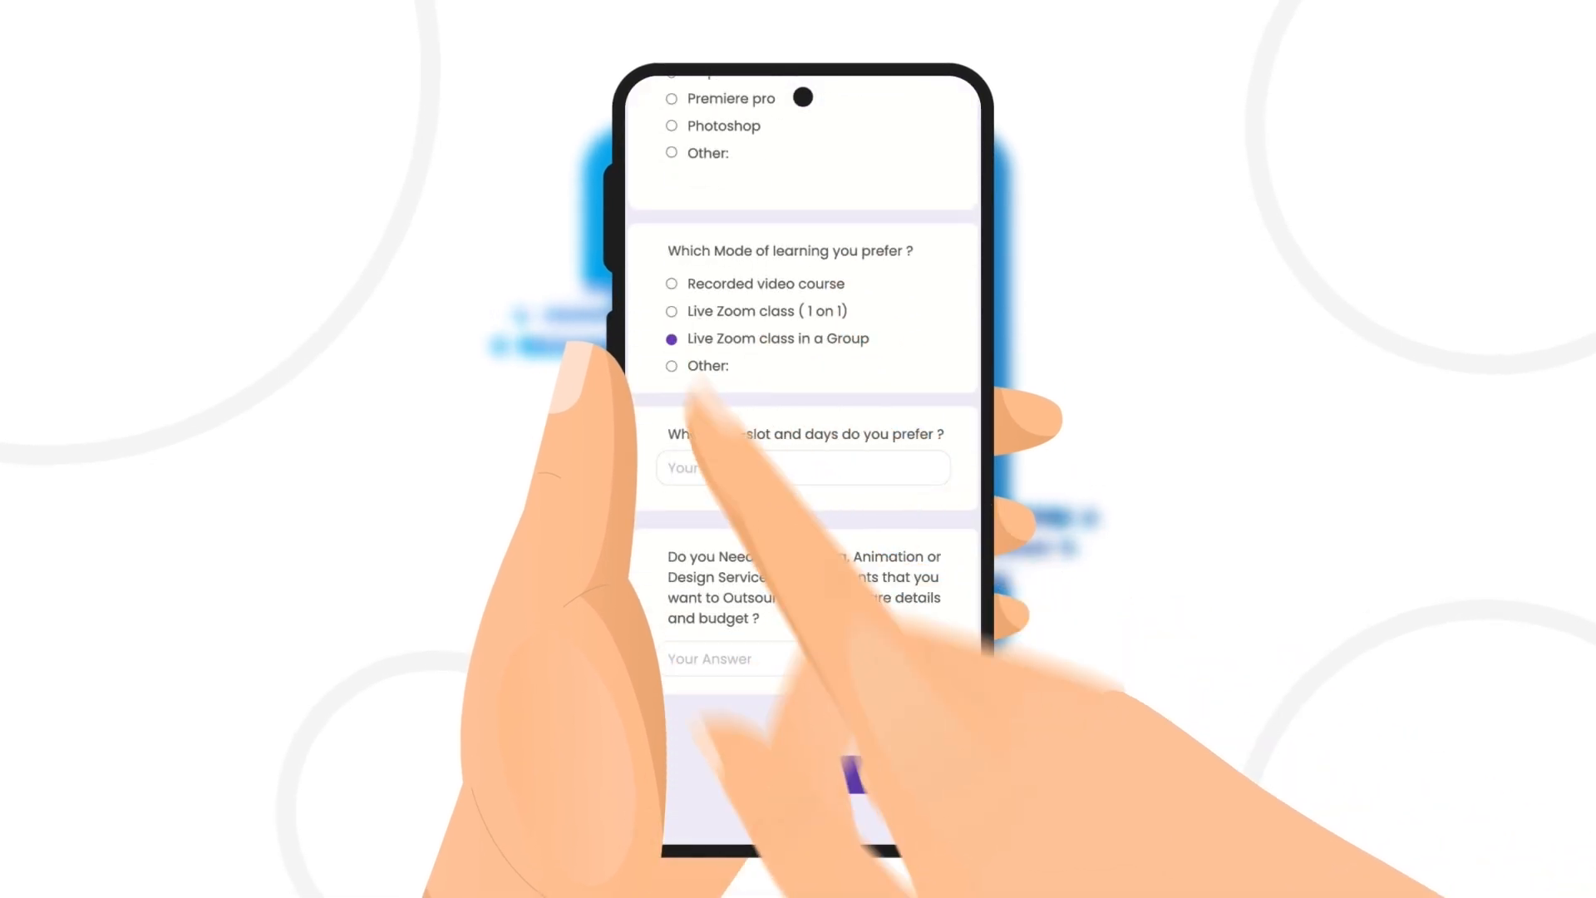